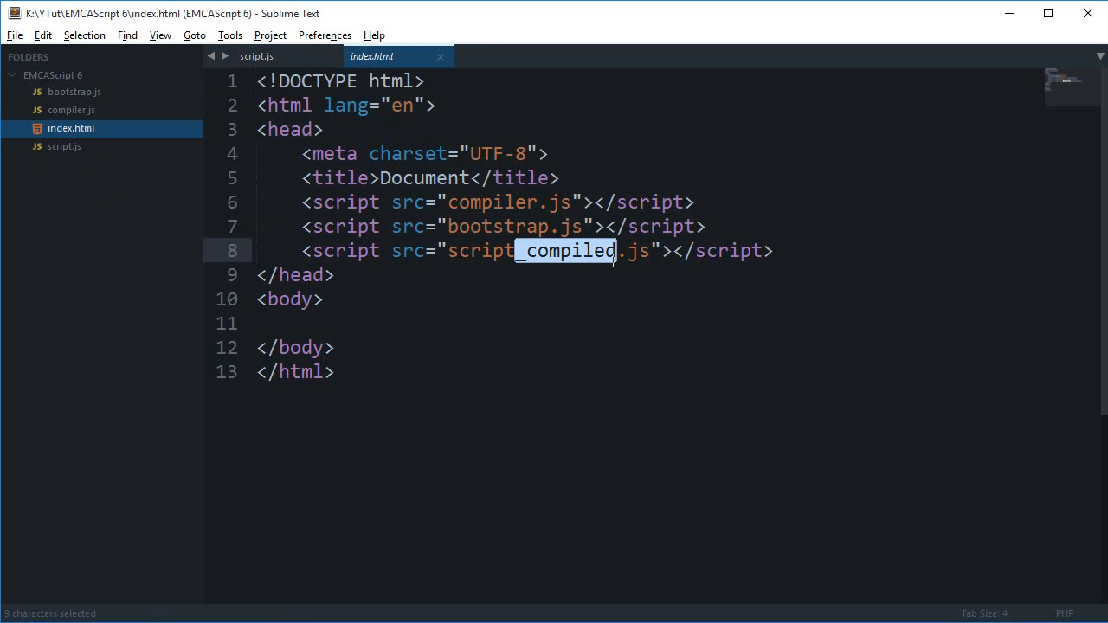
# Point the third script src to script.js and delete bootstrap.js from the project.
pyautogui.press('Delete')
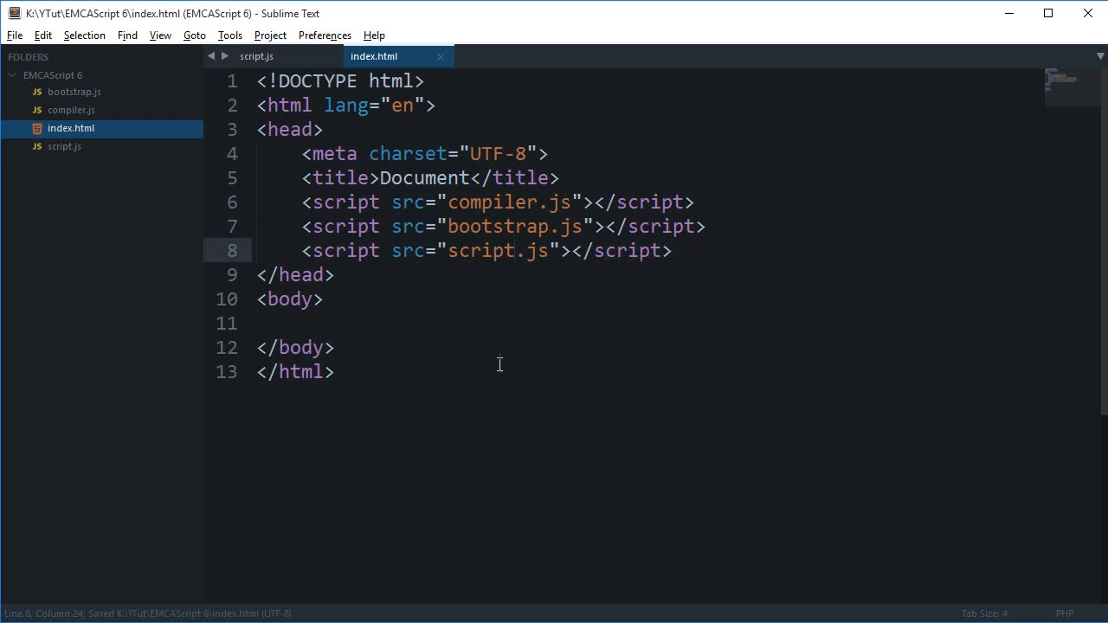
pyautogui.rightClick(71, 111)
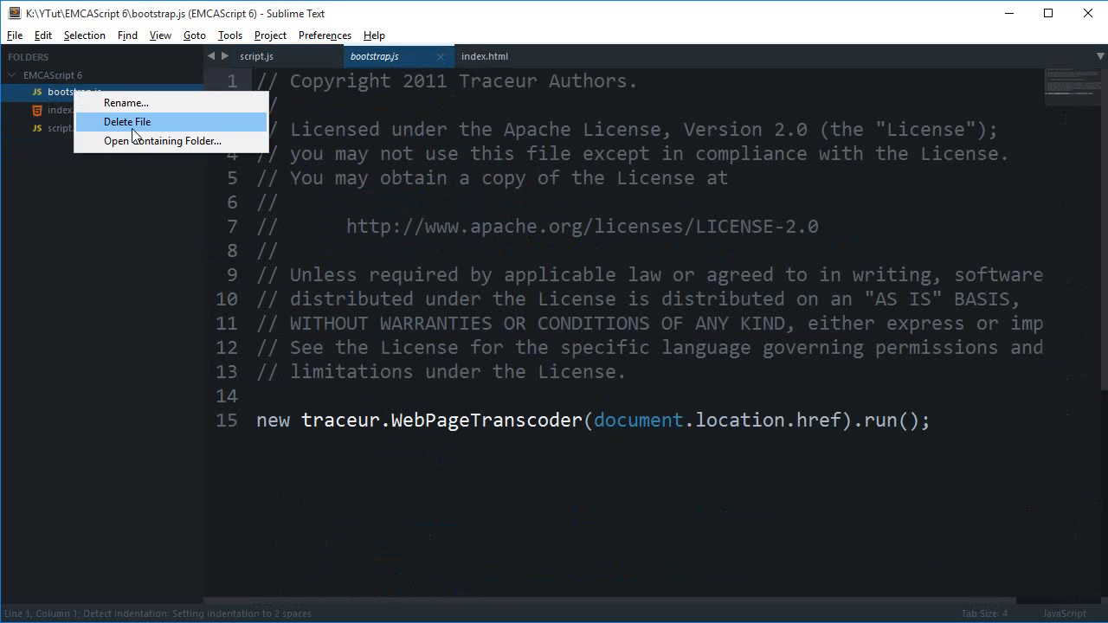
pyautogui.click(128, 122)
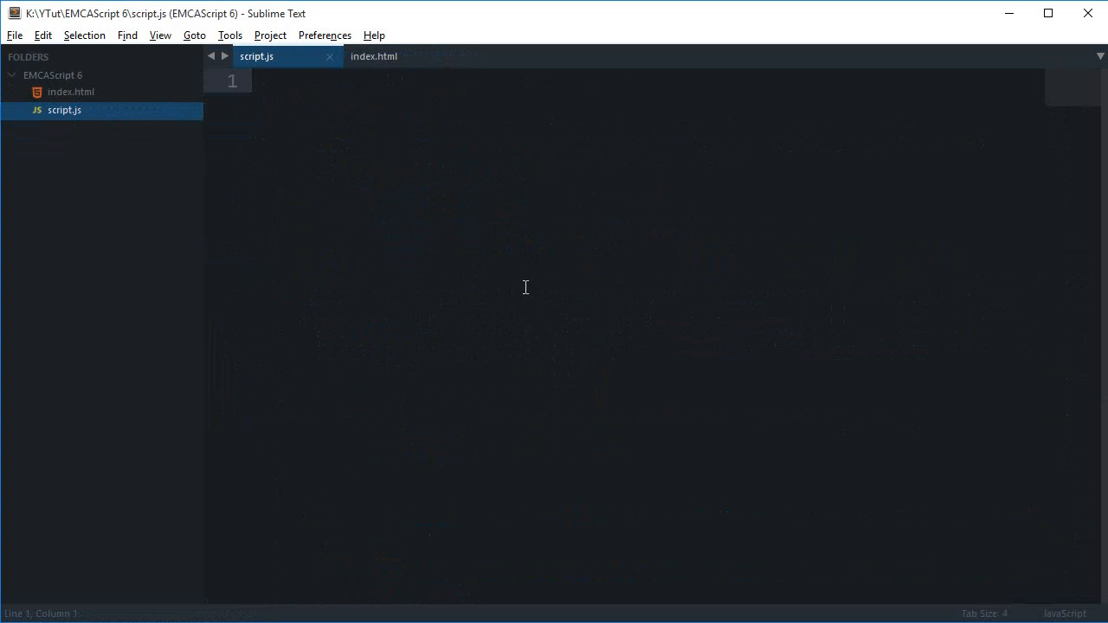
pyautogui.moveTo(512, 343)
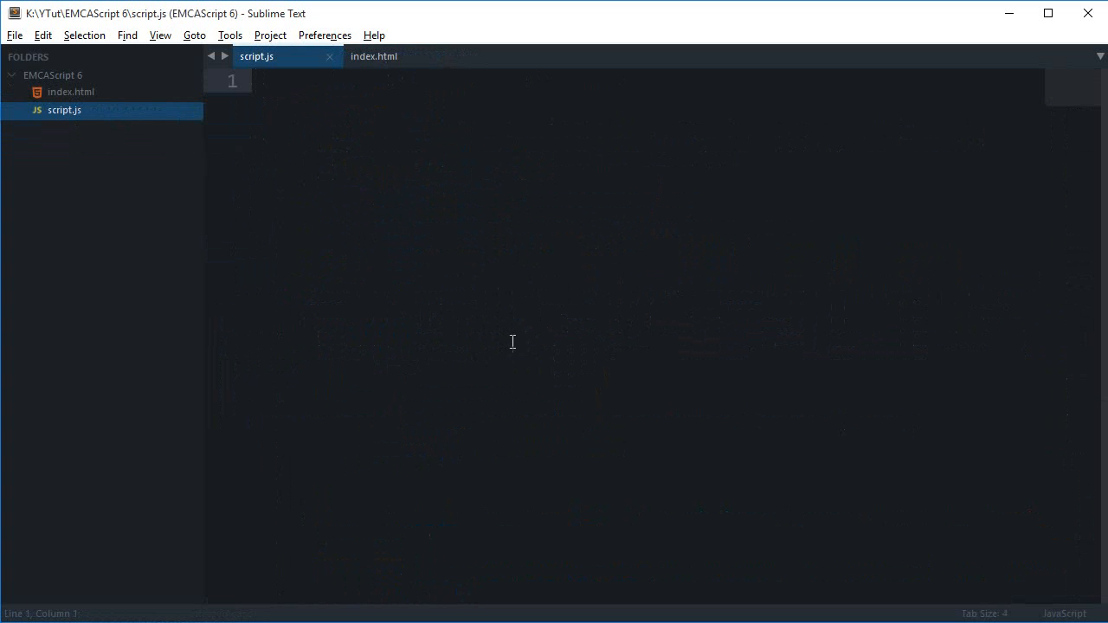
pyautogui.moveTo(346, 135)
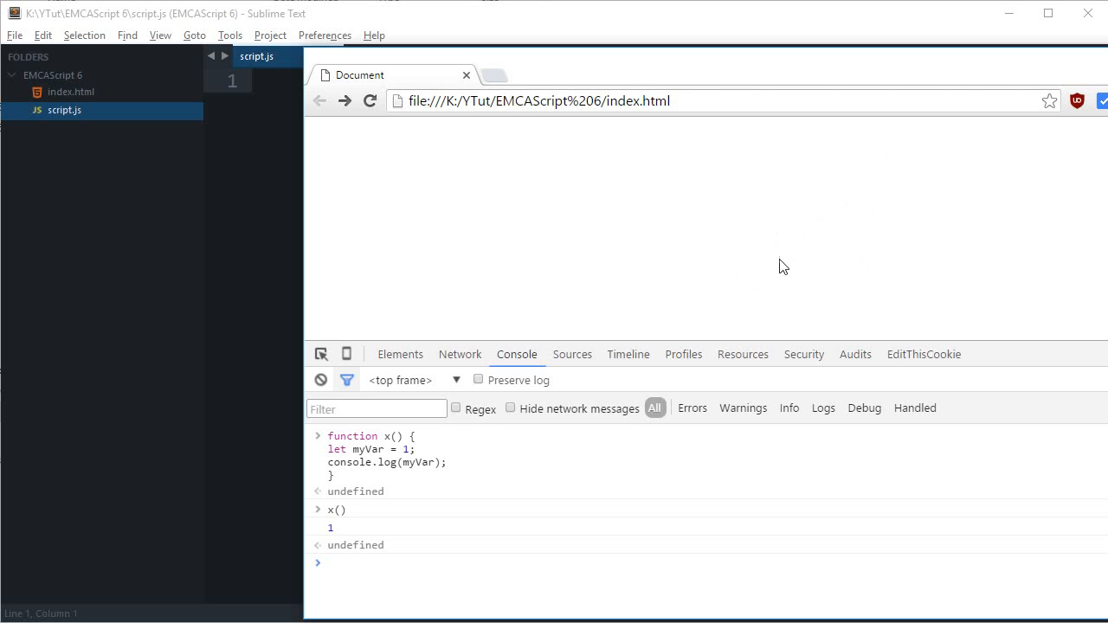
pyautogui.moveTo(752, 258)
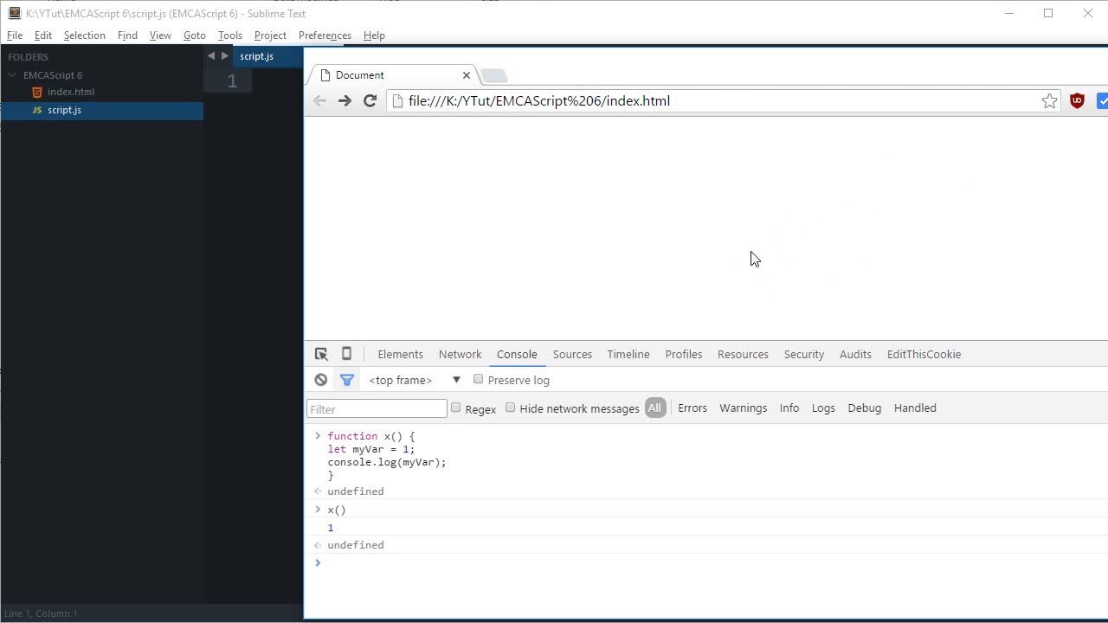
pyautogui.moveTo(467, 197)
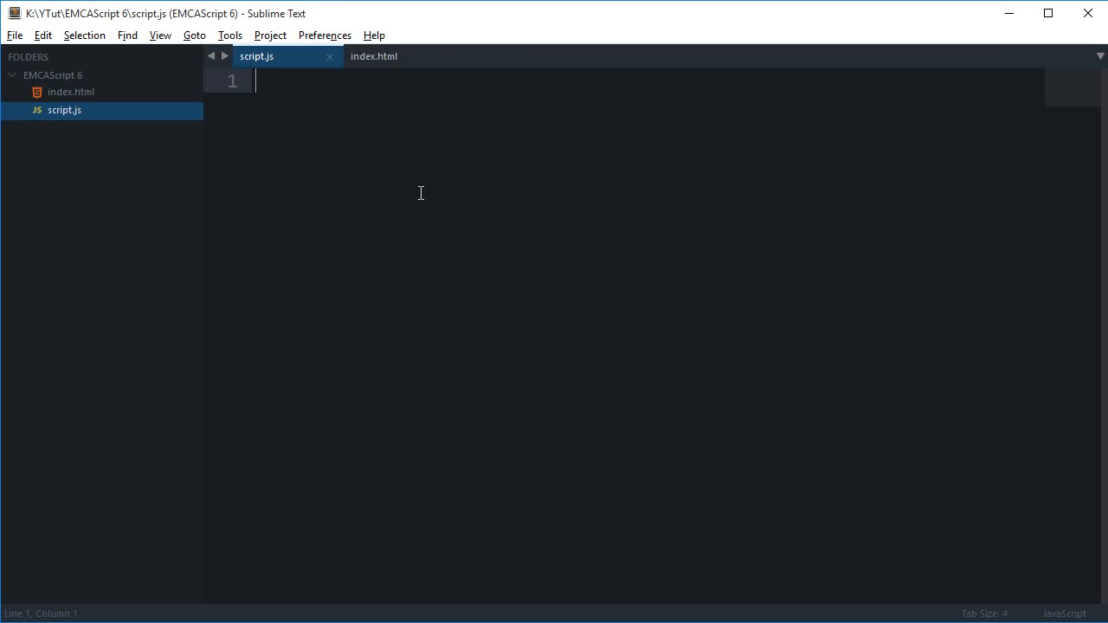
# Save, then begin script.js with the "use strict"; directive.
pyautogui.press('ctrl+s')
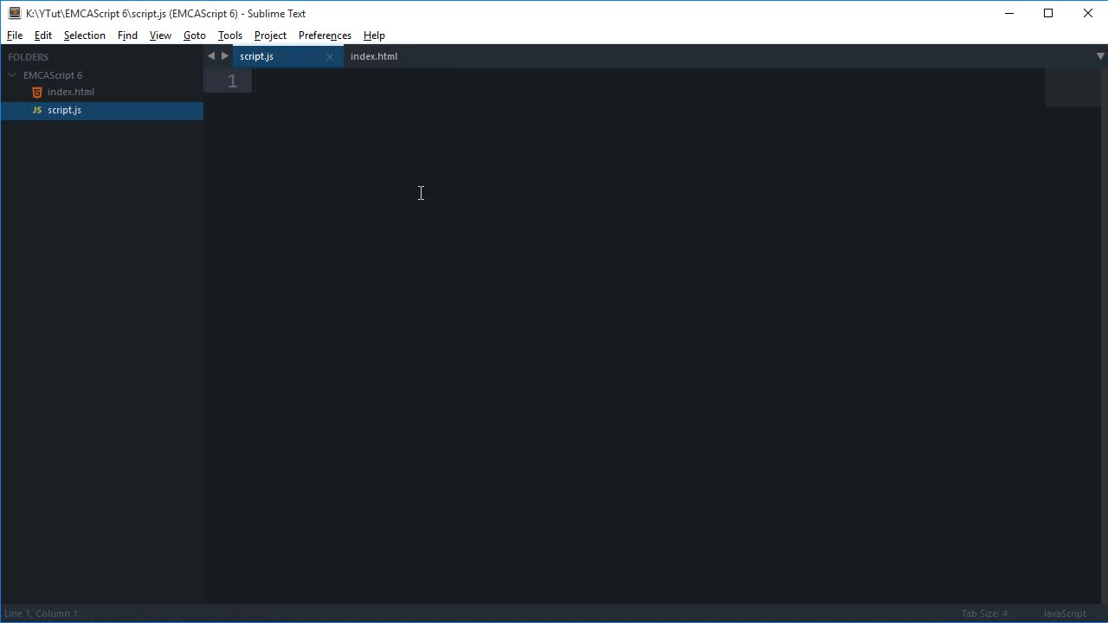
pyautogui.write('"use"')
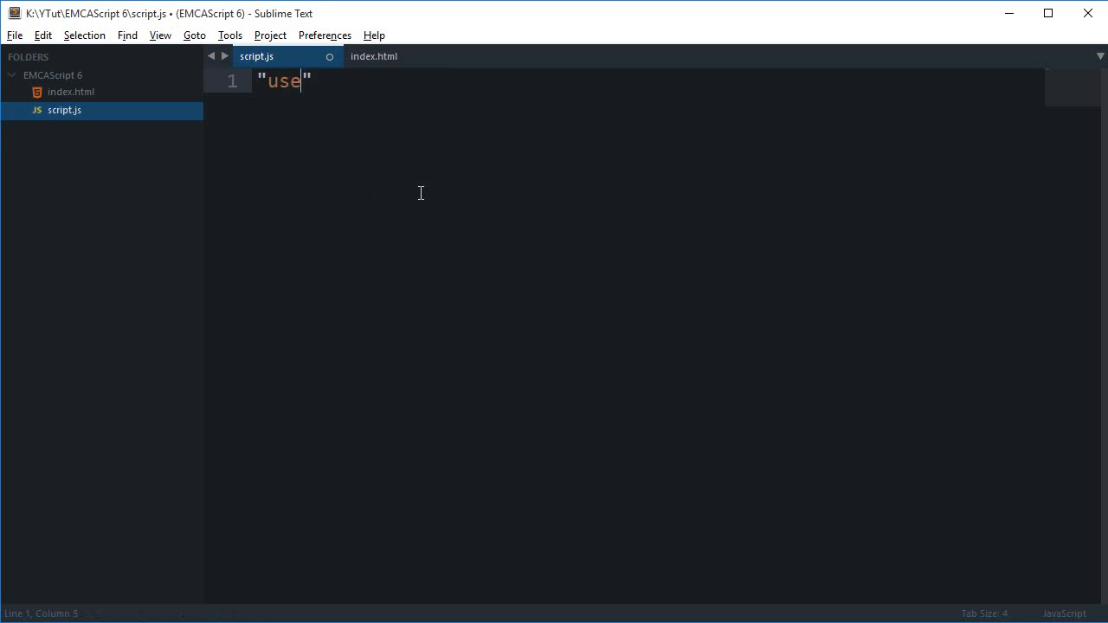
pyautogui.write('strict";')
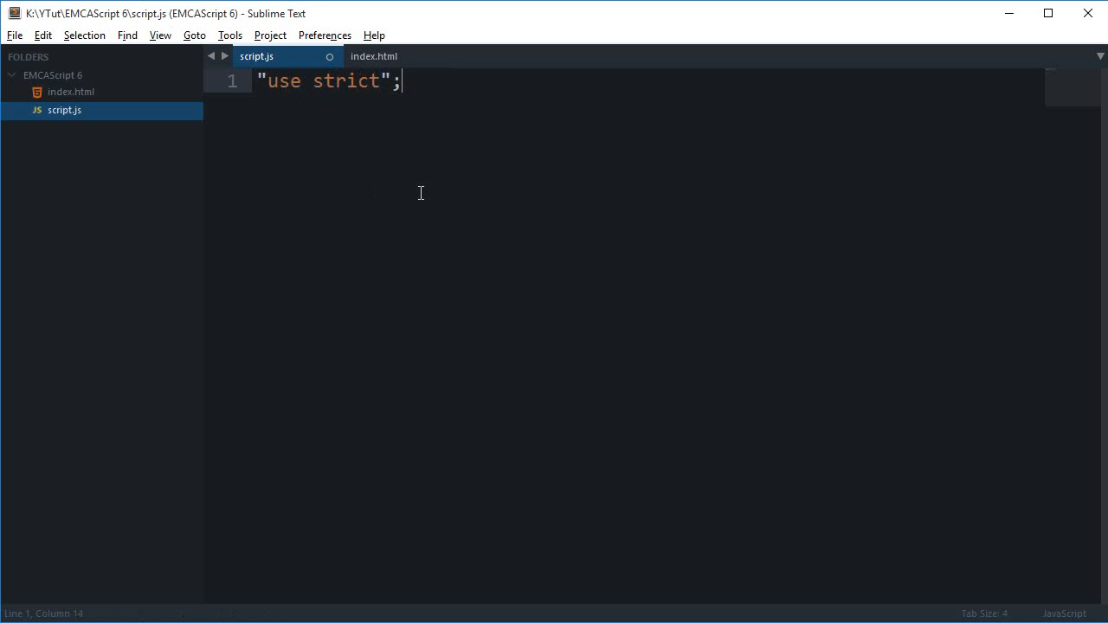
pyautogui.press('Enter')
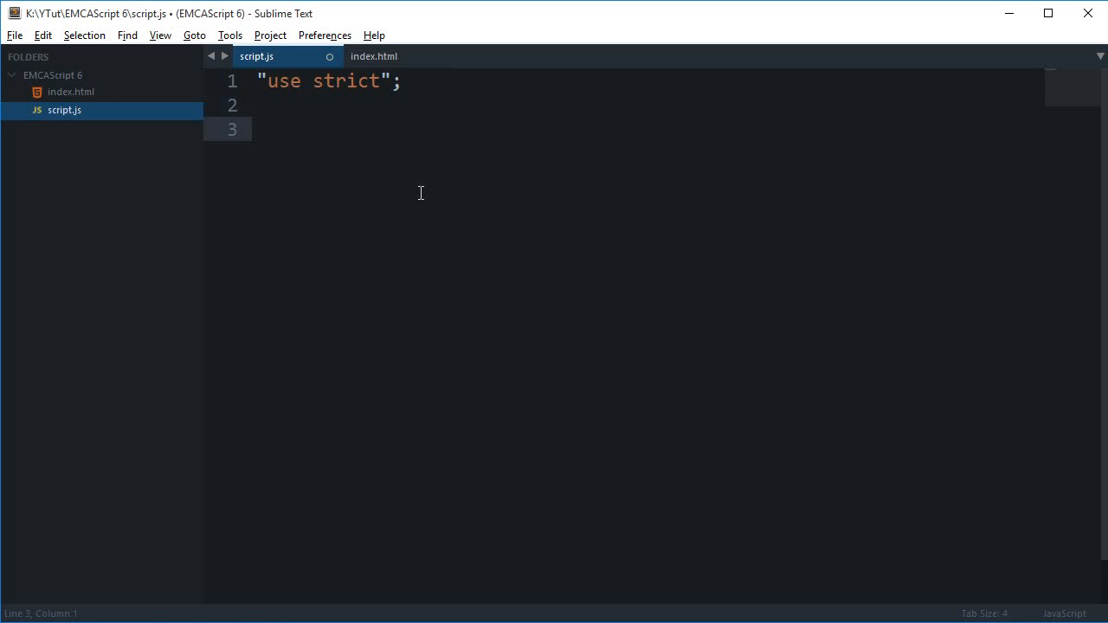
# Declare let myFirstVariable = 1, redeclare it with var, and start console.log(.
pyautogui.write('let myF')
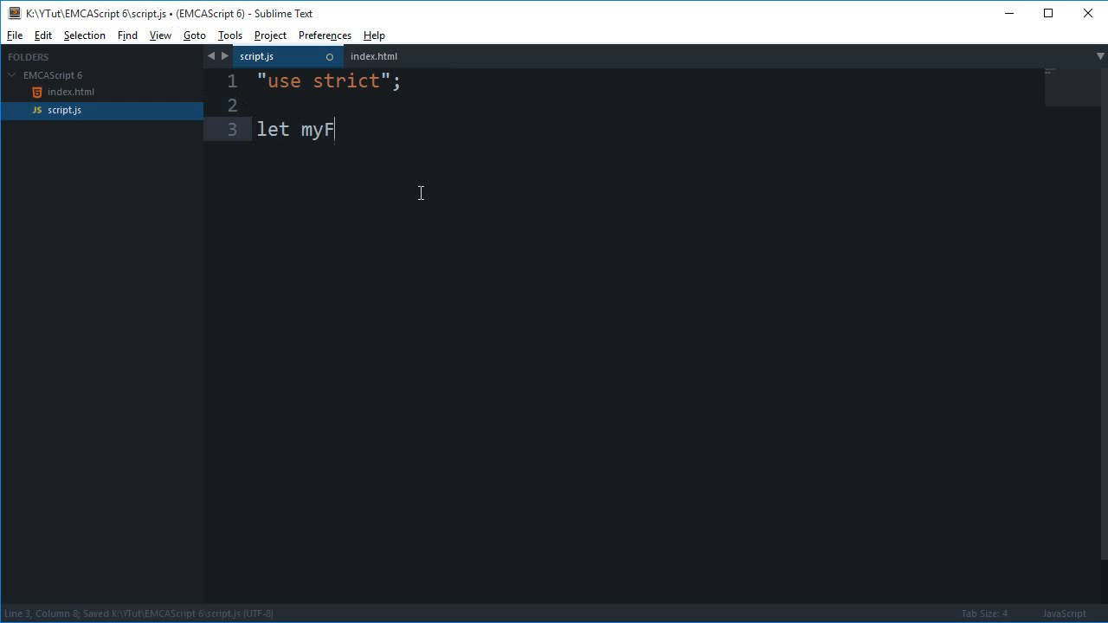
pyautogui.write('irstVariable =')
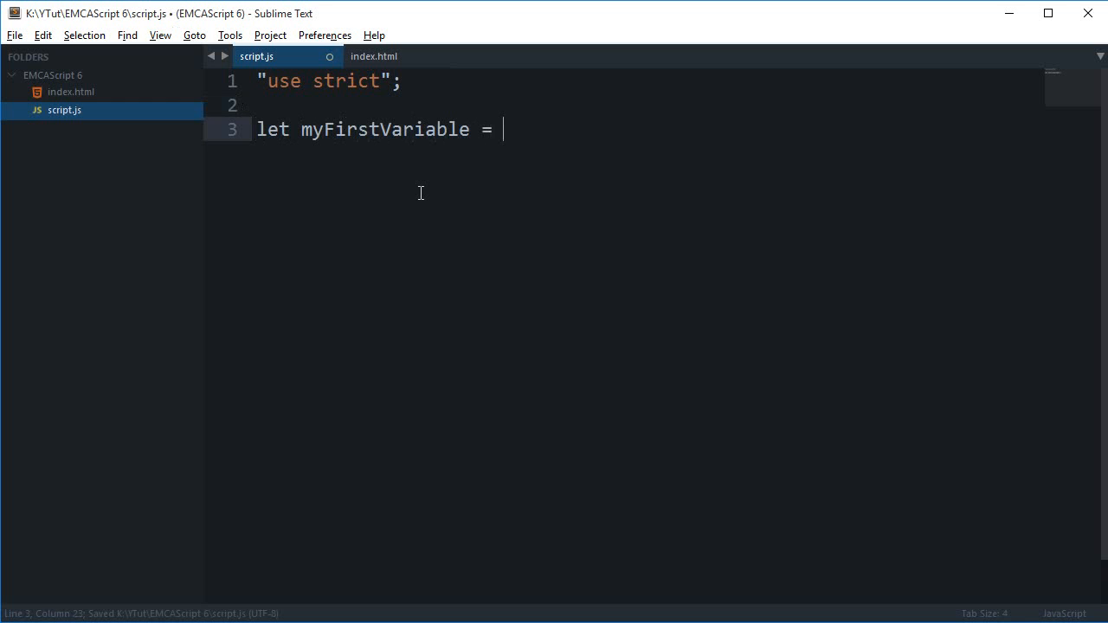
pyautogui.write('1;')
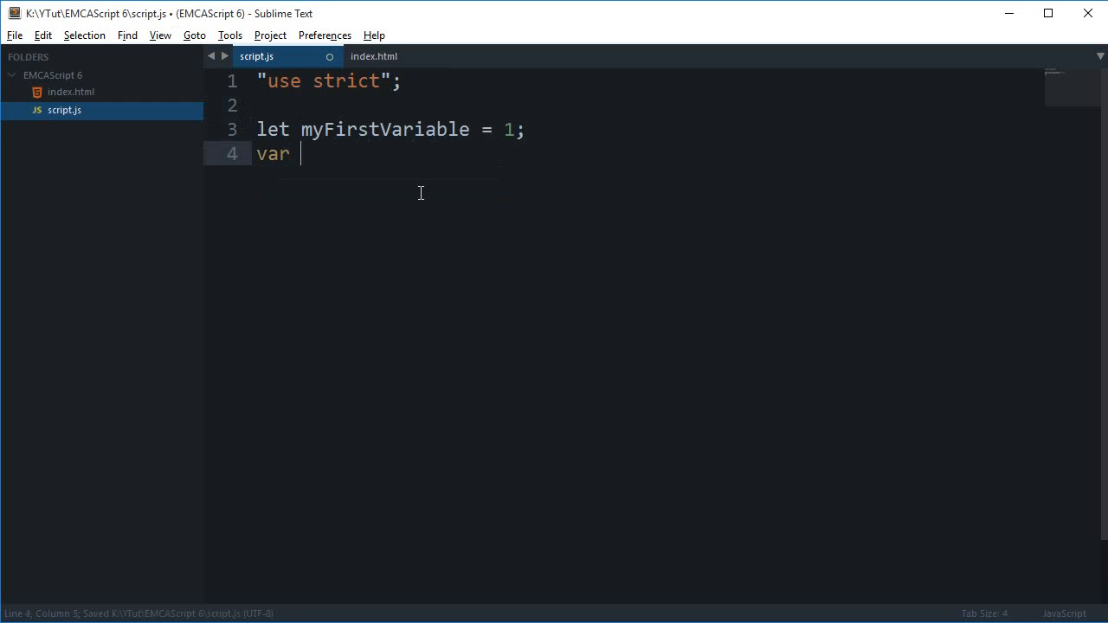
pyautogui.write('myFirstVariable = 2;')
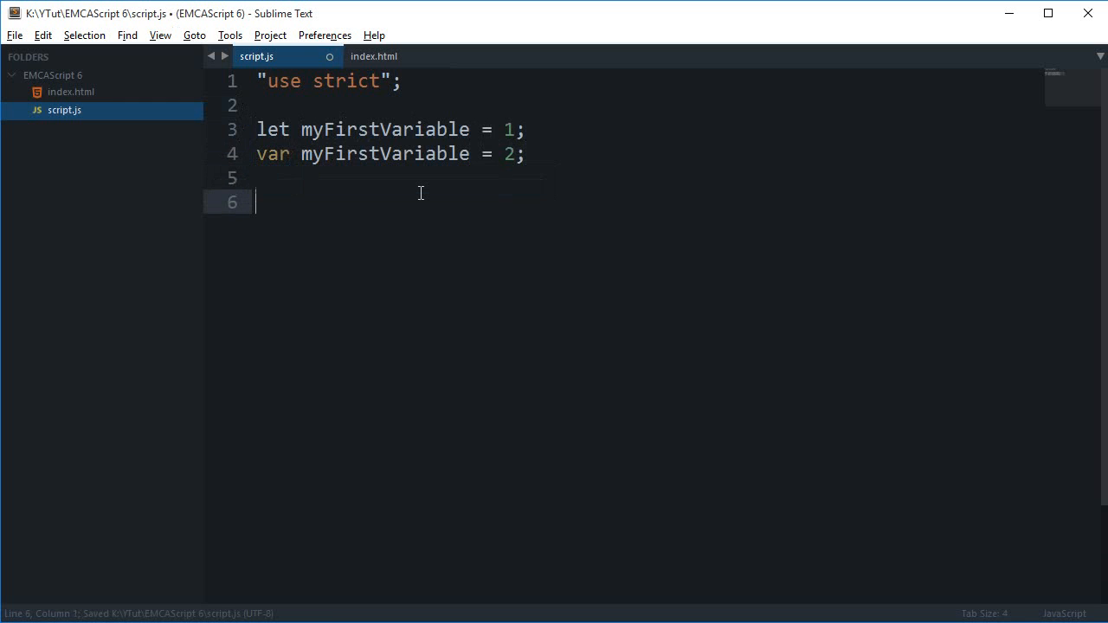
pyautogui.write('console.log(')
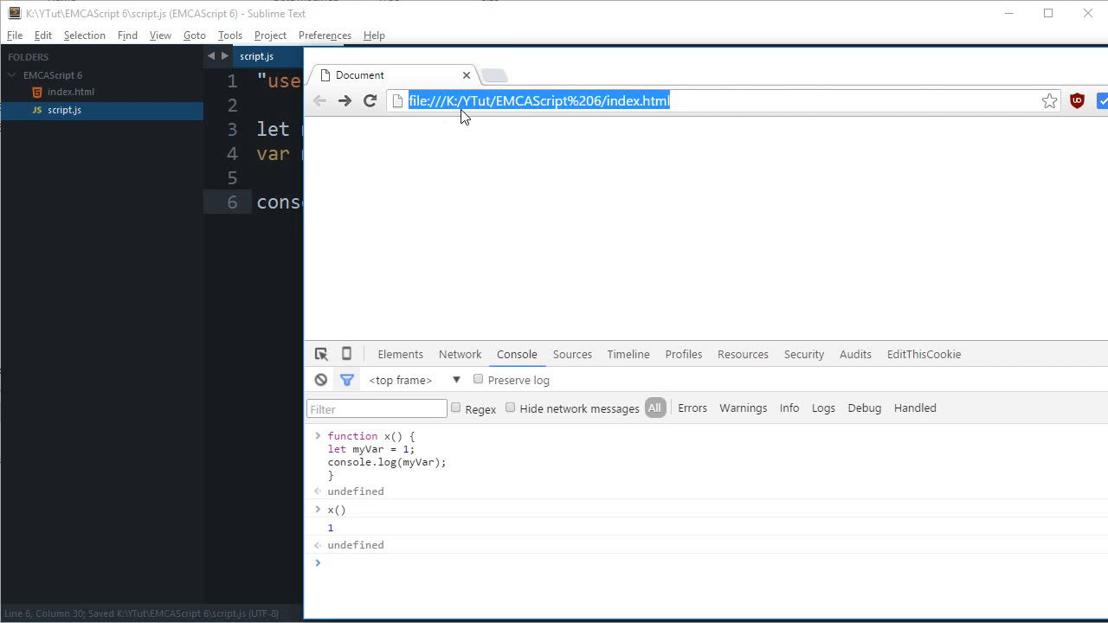
# Reload index.html so the console shows the already-declared SyntaxError.
pyautogui.click(370, 100)
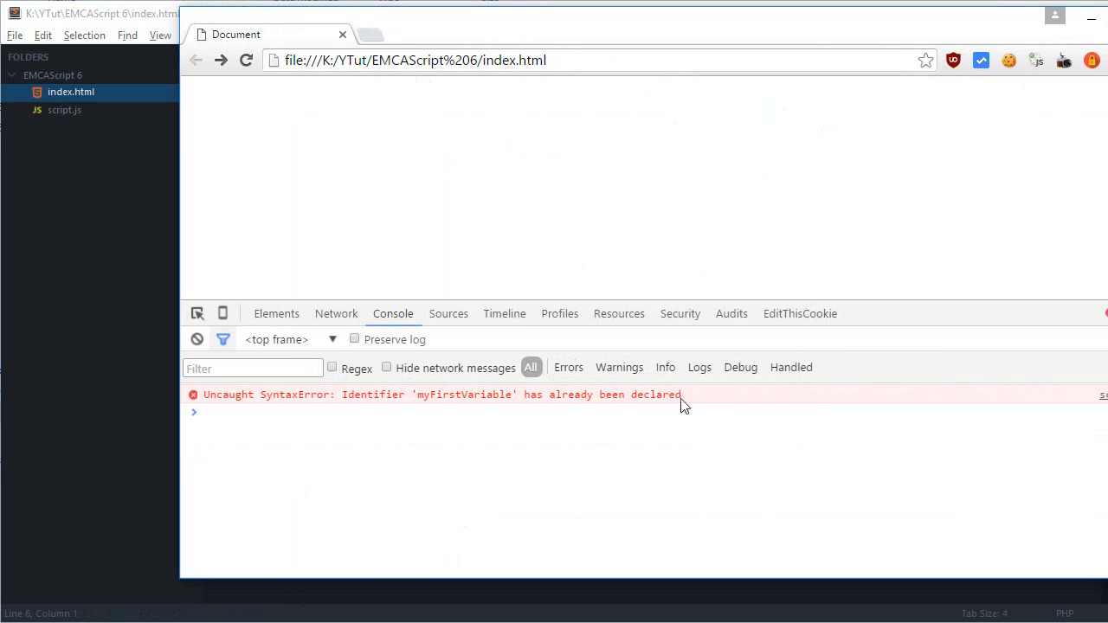
pyautogui.moveTo(717, 152)
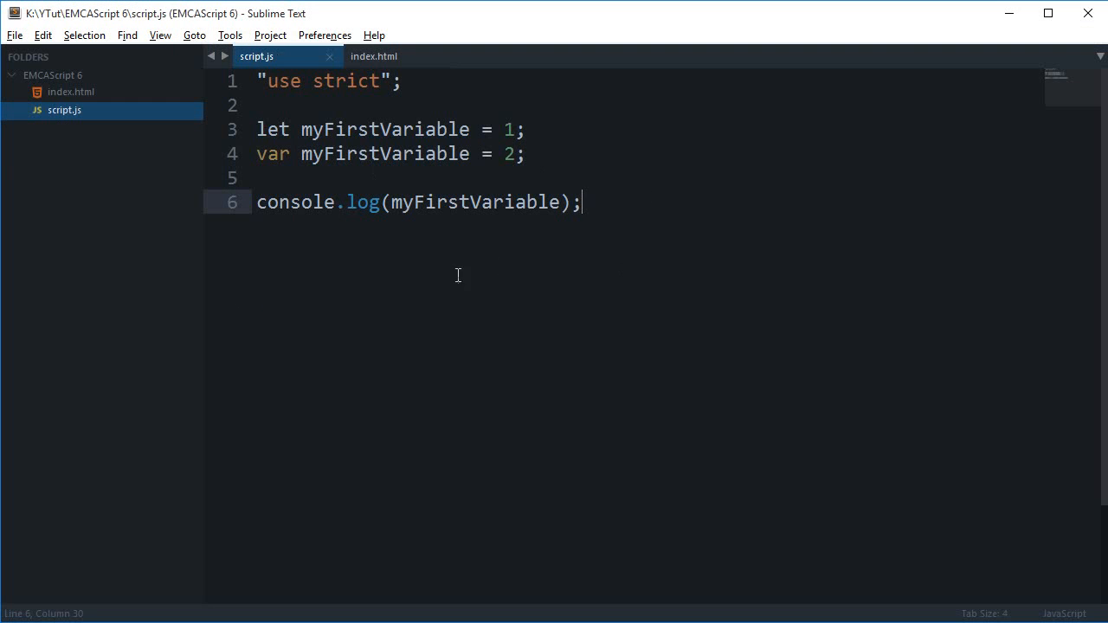
# Delete the variable declarations and log line, leaving only "use strict".
pyautogui.tripleClick(390, 128)
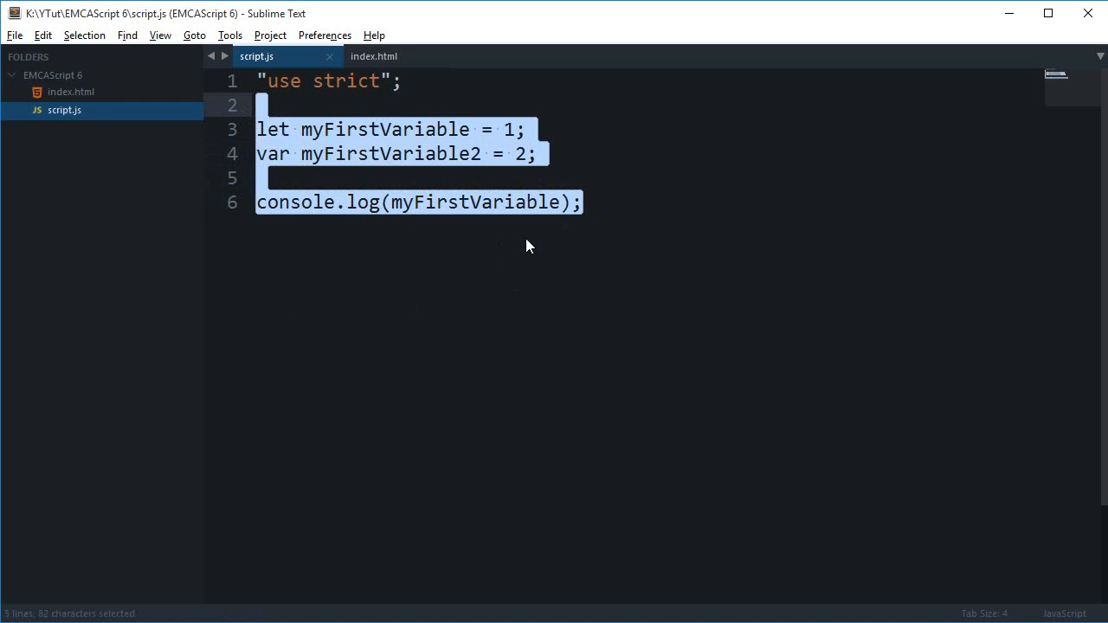
pyautogui.press('Delete')
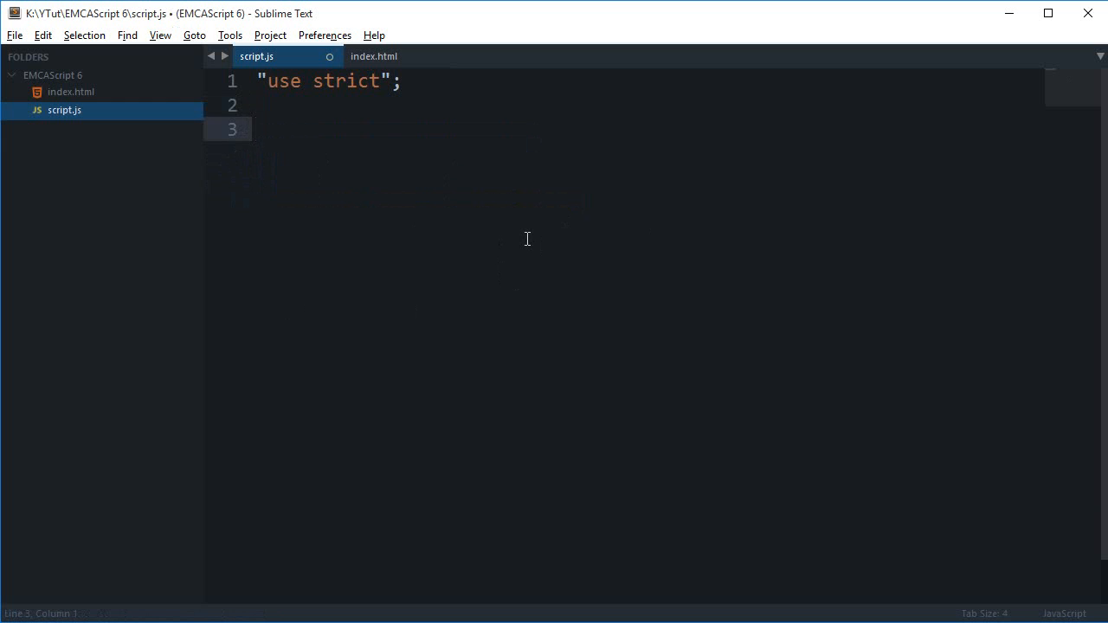
# Write for(var i = 0; i<5; i++) that runs console.log(i); each pass.
pyautogui.write('for(var')
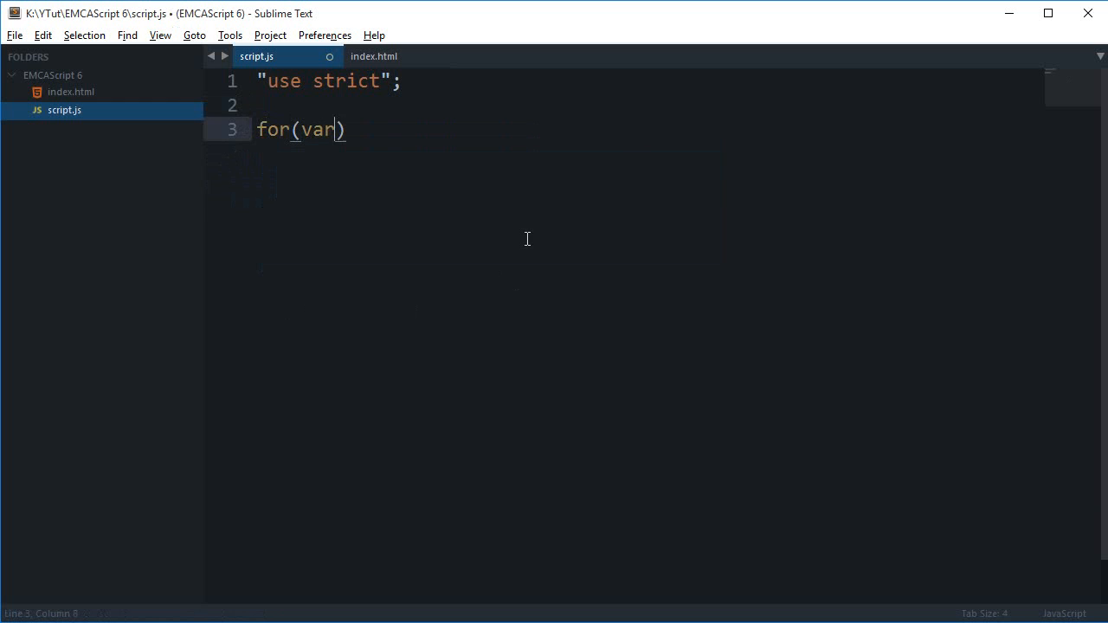
pyautogui.write('i = 0;')
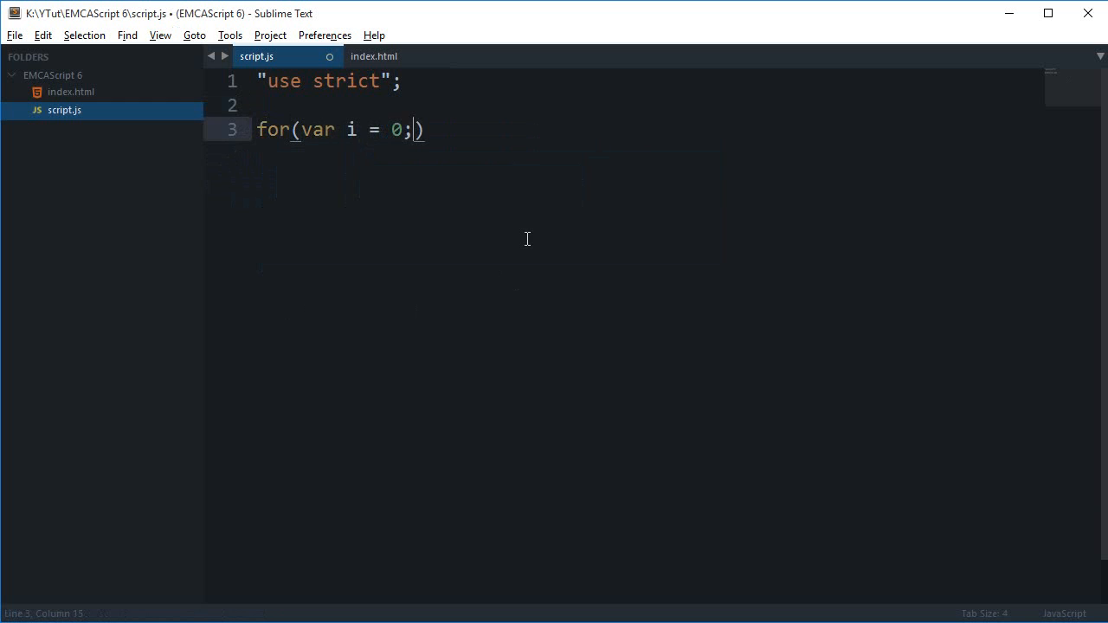
pyautogui.write('i<5;')
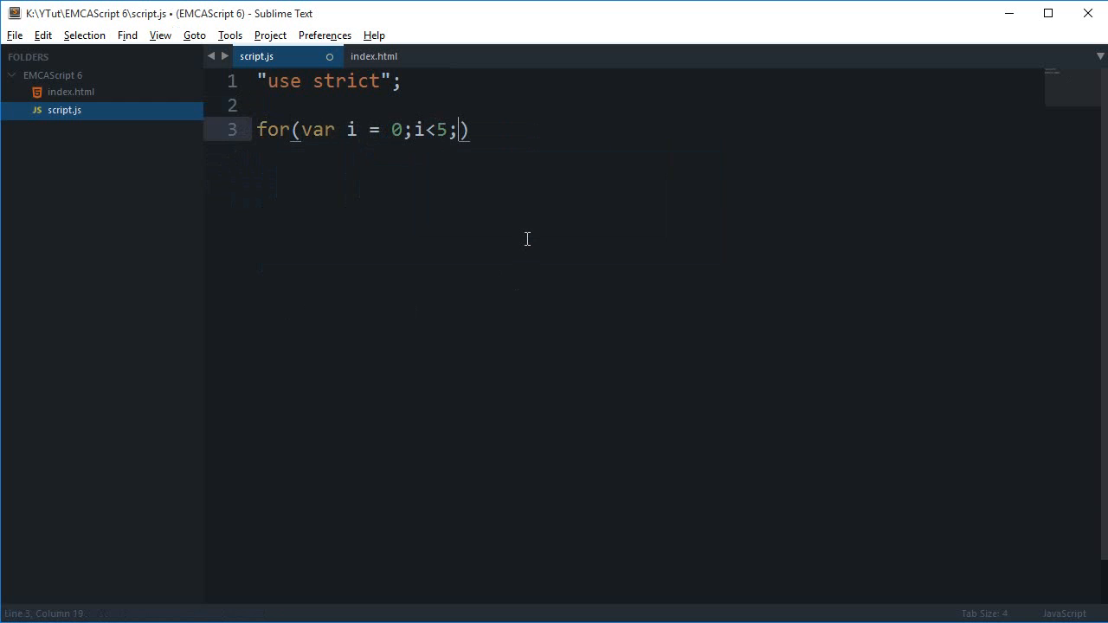
pyautogui.write('i++) {')
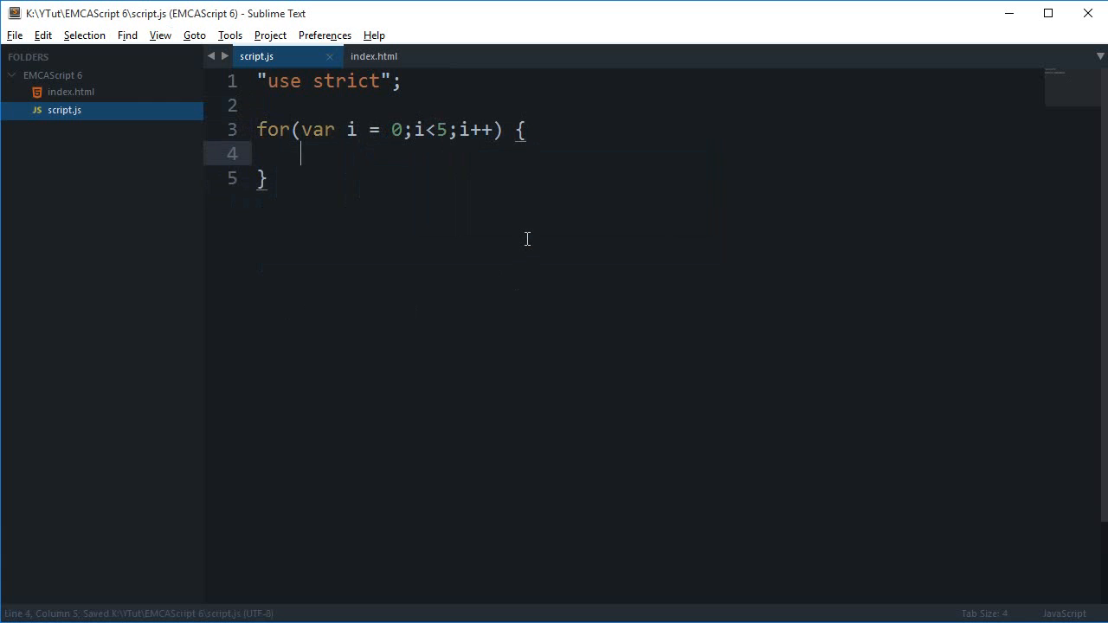
pyautogui.write('console.log(i)')
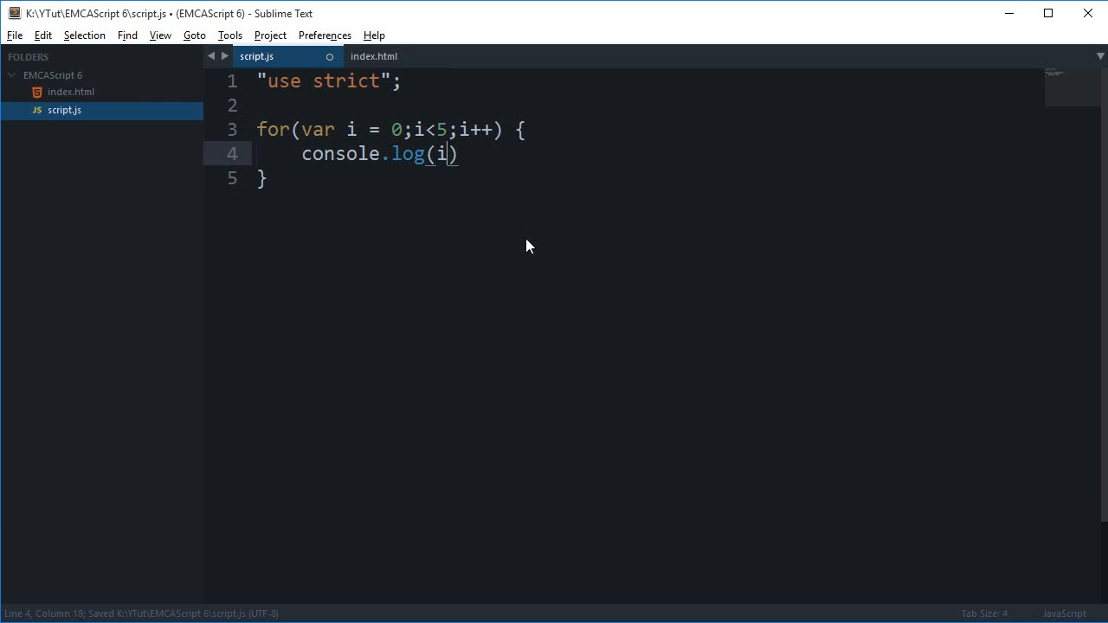
pyautogui.write(';')
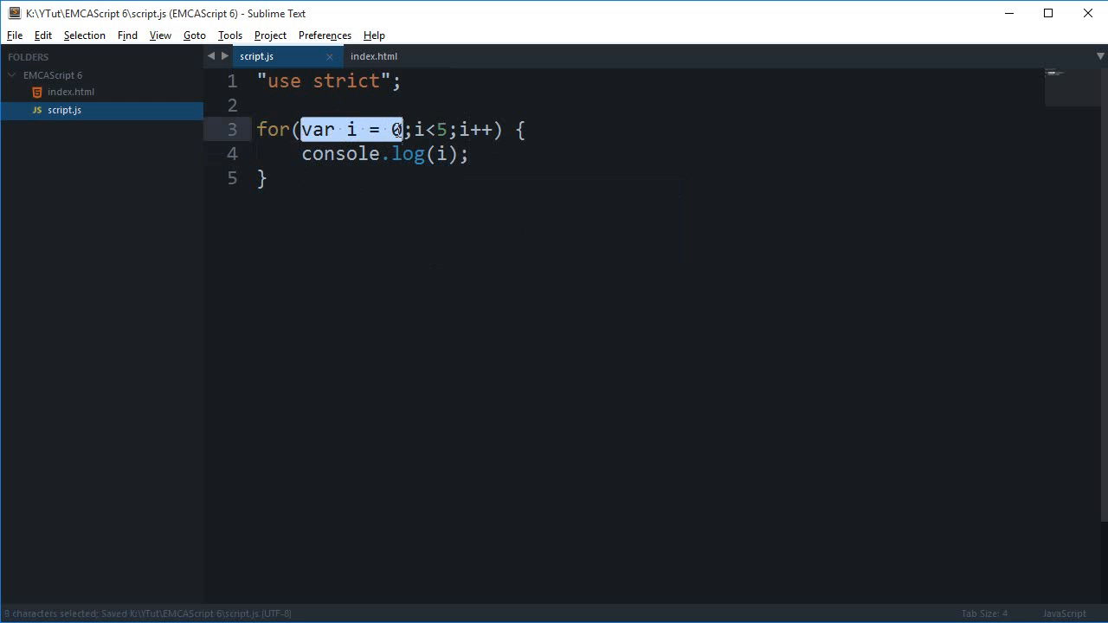
# Add a // ????? comment and alert(i) after the loop.
pyautogui.write('/')
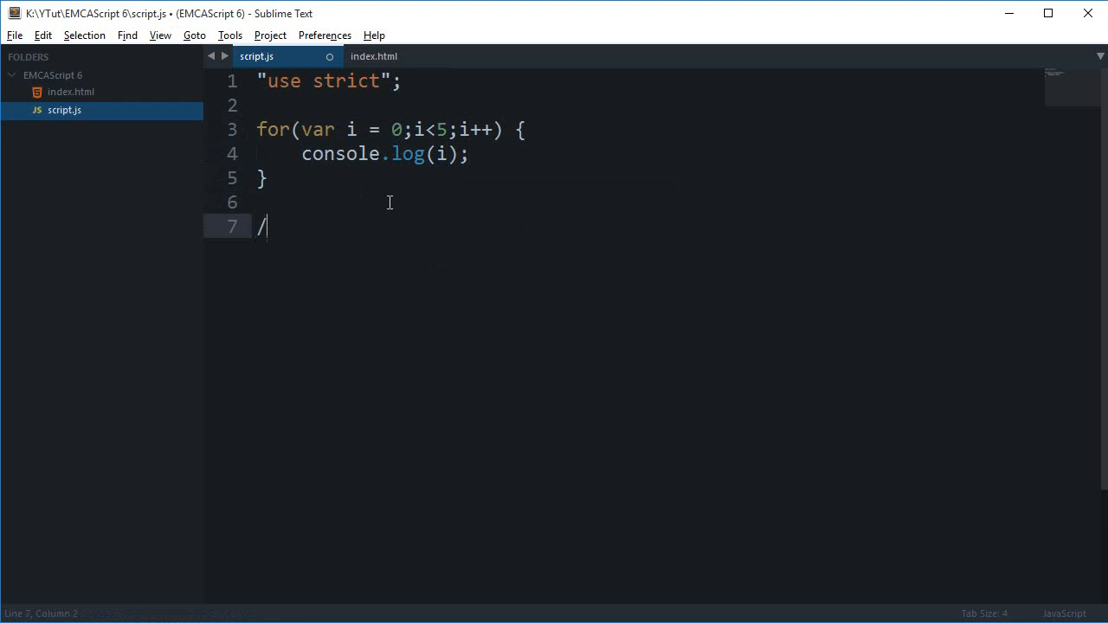
pyautogui.write('/ ?????')
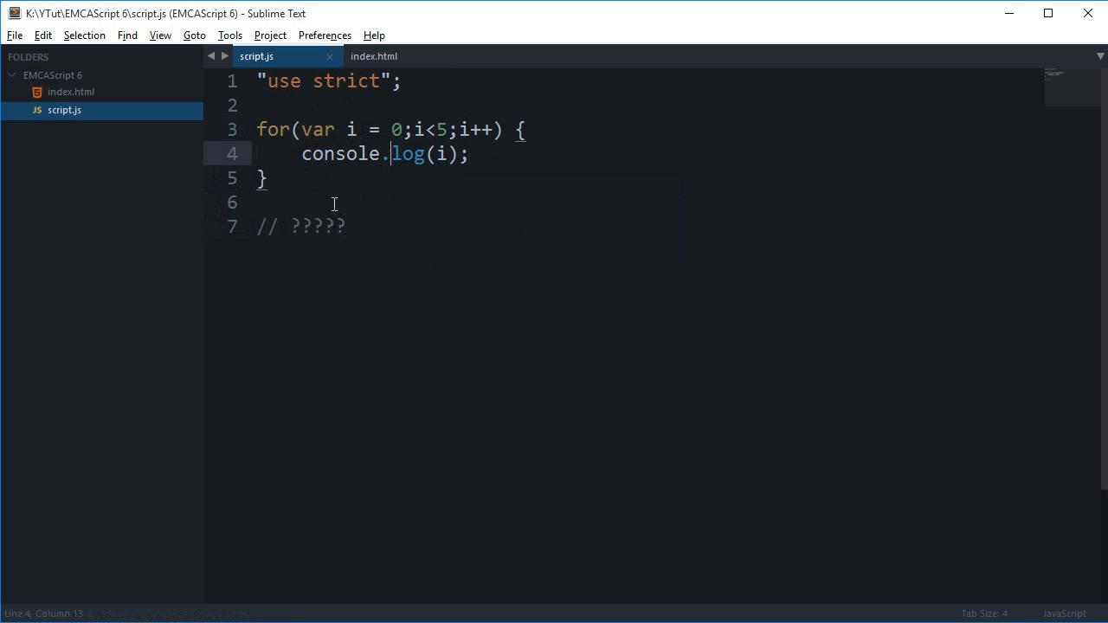
pyautogui.click(268, 176)
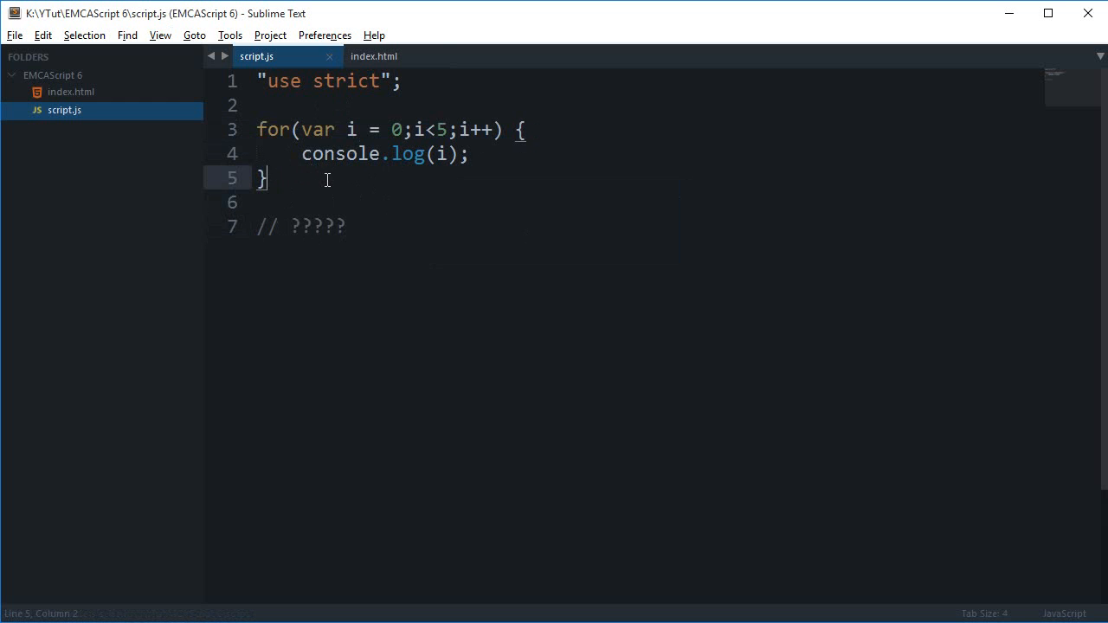
pyautogui.moveTo(270, 211)
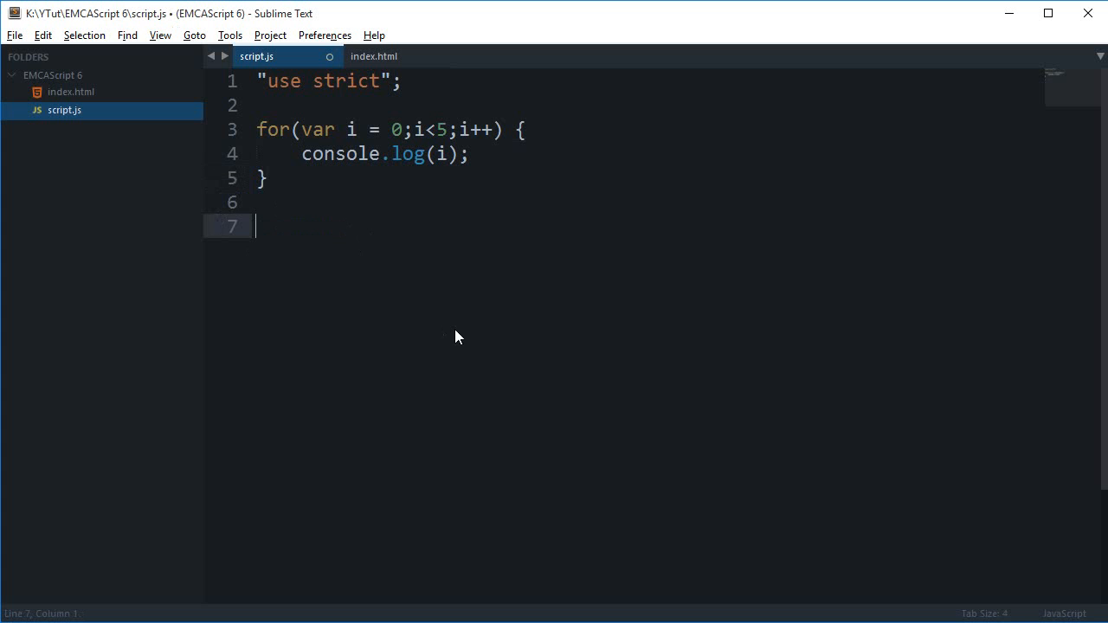
pyautogui.write('alert(i)')
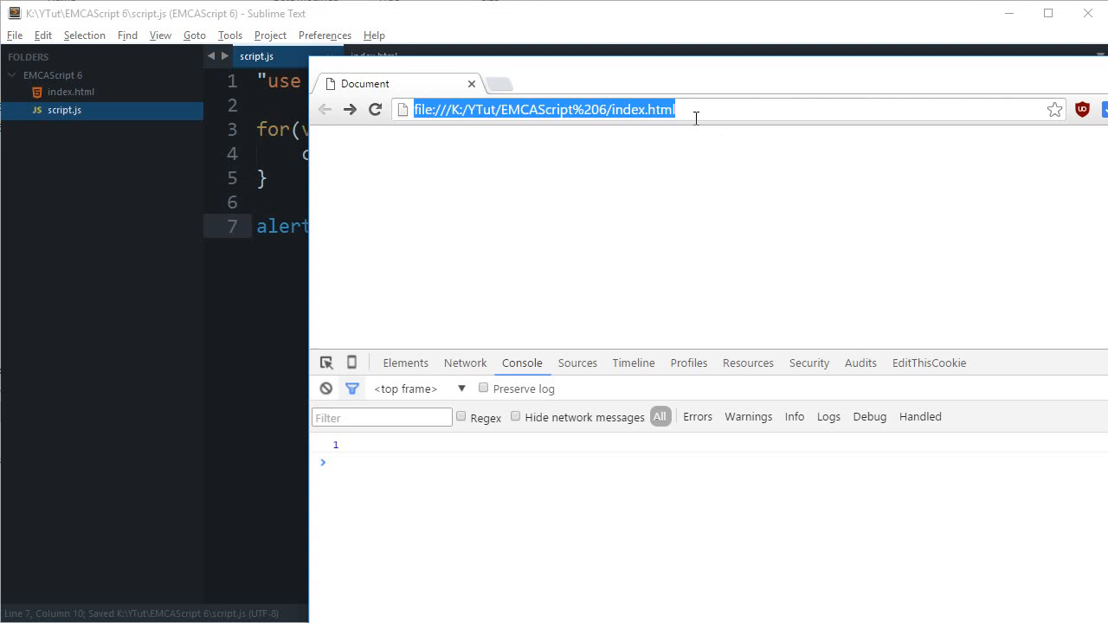
# Reload index.html to run the var loop and check the console.
pyautogui.press('Return')
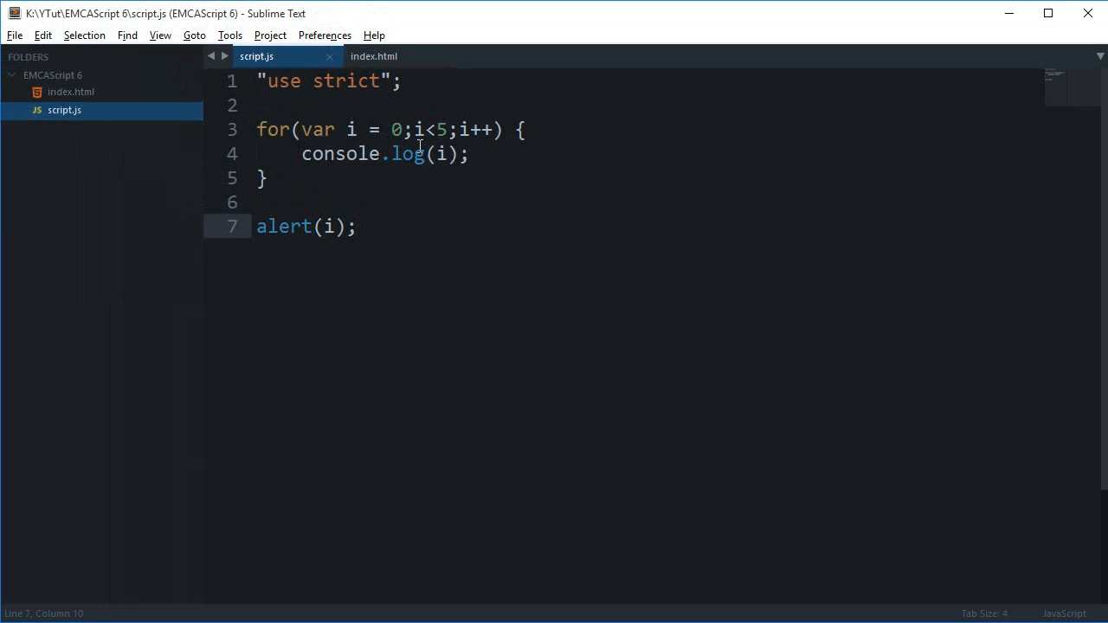
# Highlight the limit 5 and uses of i, then change the loop's var to let.
pyautogui.doubleClick(442, 128)
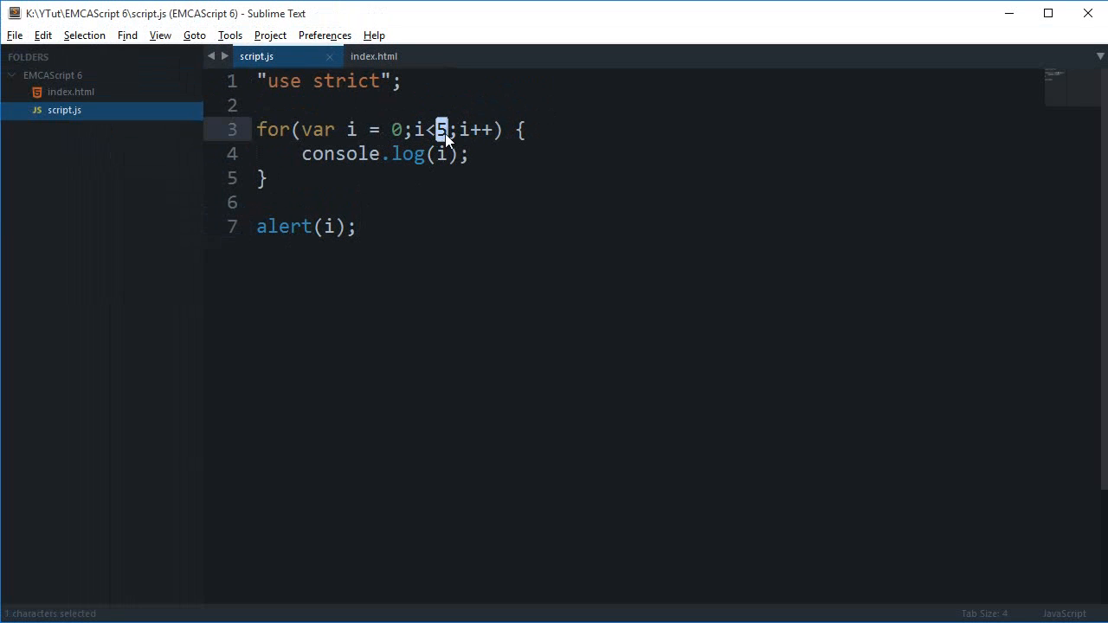
pyautogui.click(442, 152)
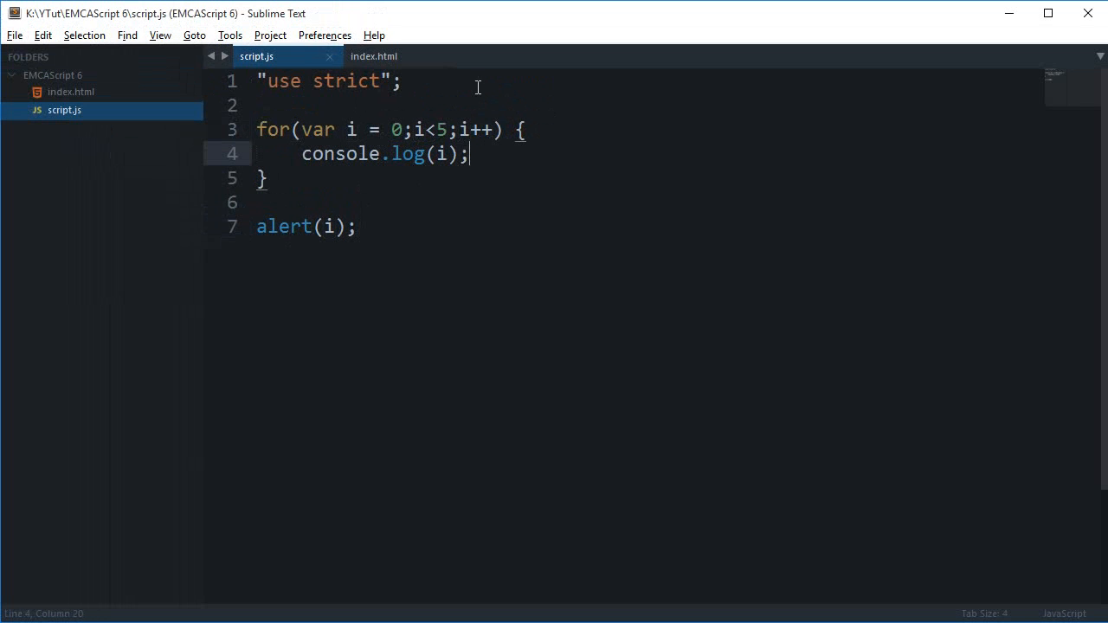
pyautogui.doubleClick(476, 128)
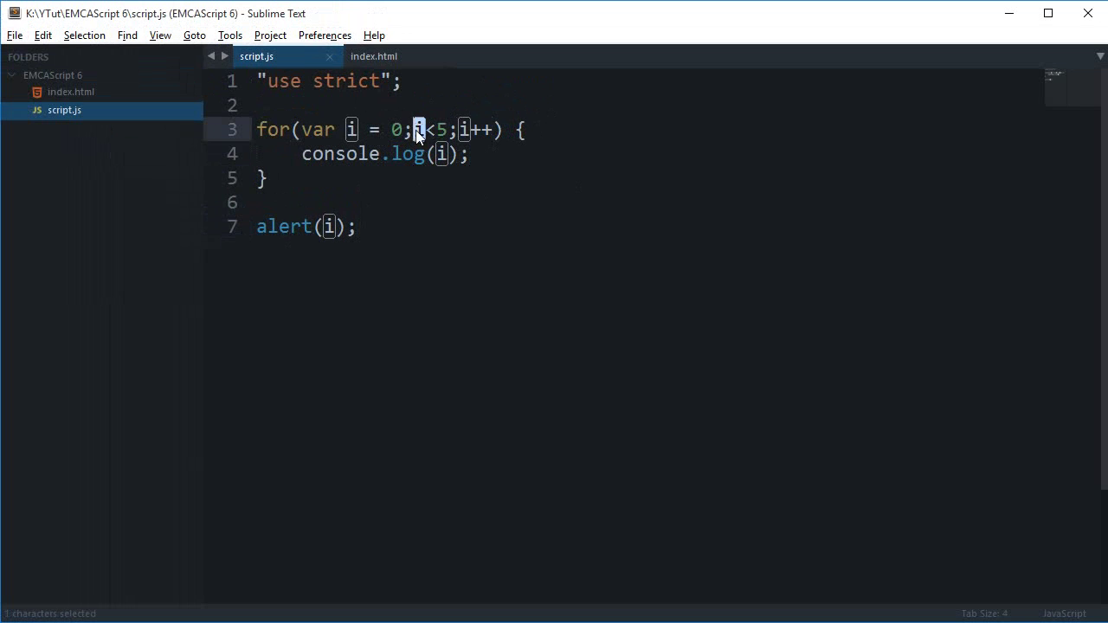
pyautogui.click(416, 128)
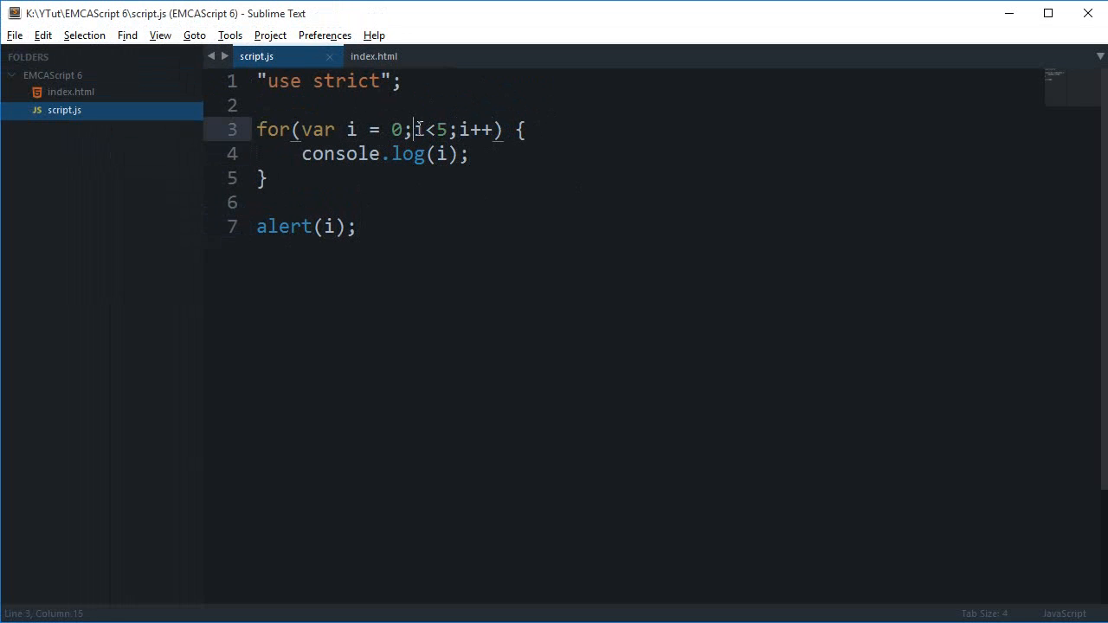
pyautogui.click(415, 152)
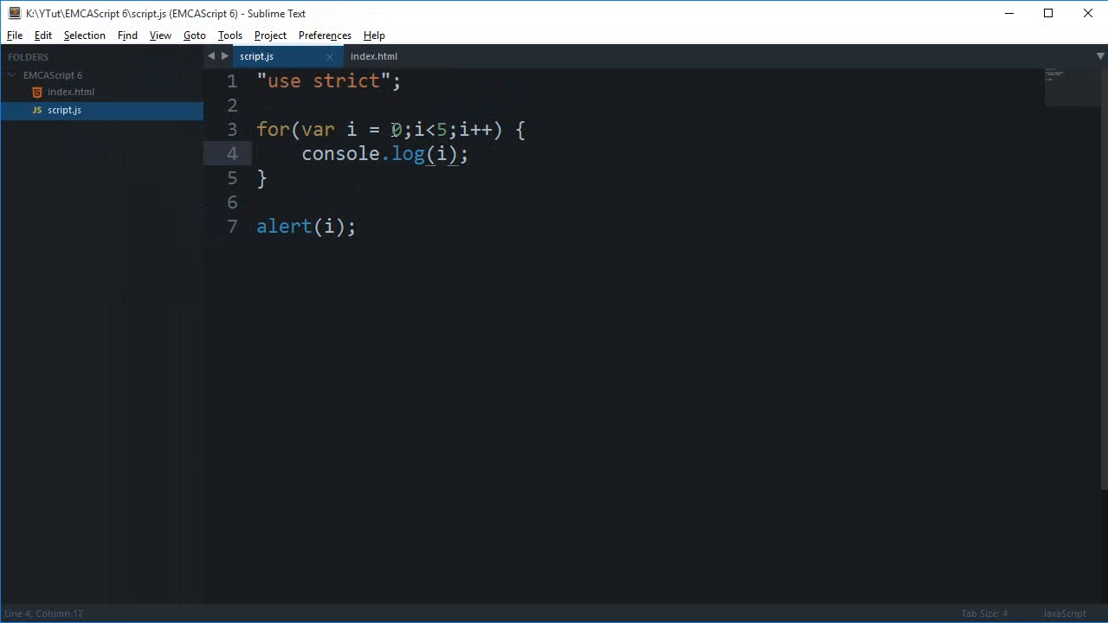
pyautogui.doubleClick(283, 225)
pyautogui.write('l')
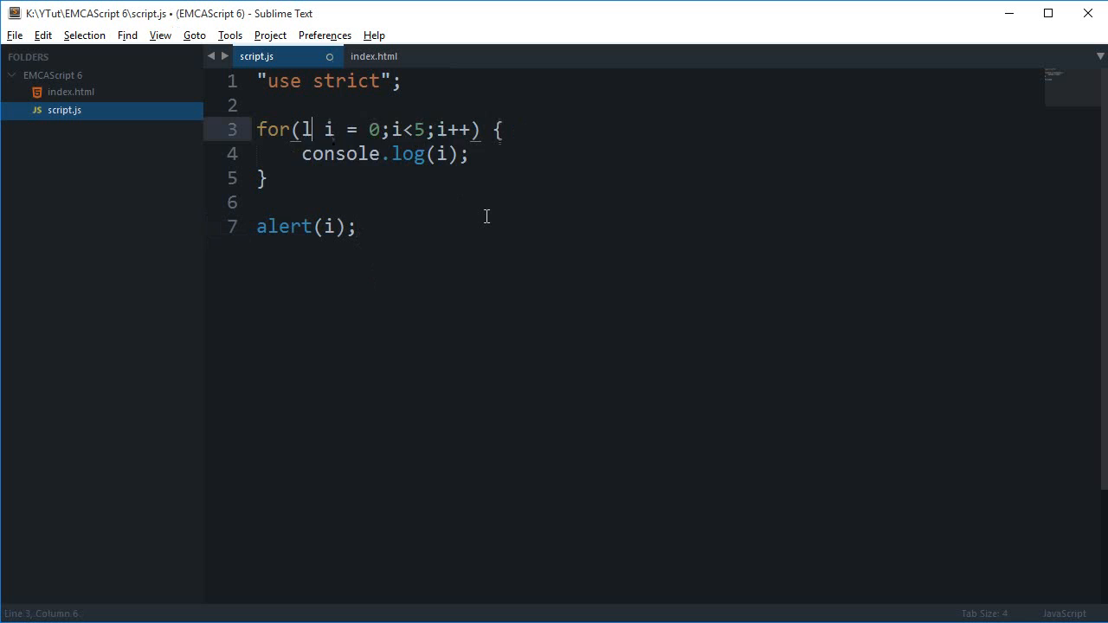
pyautogui.write('et')
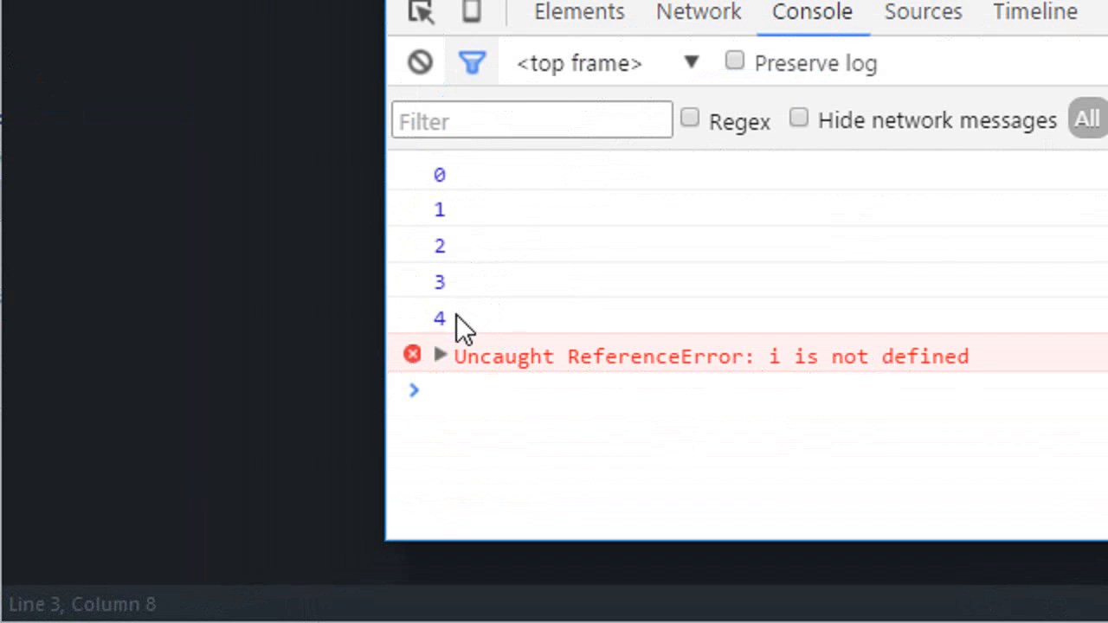
pyautogui.moveTo(442, 211)
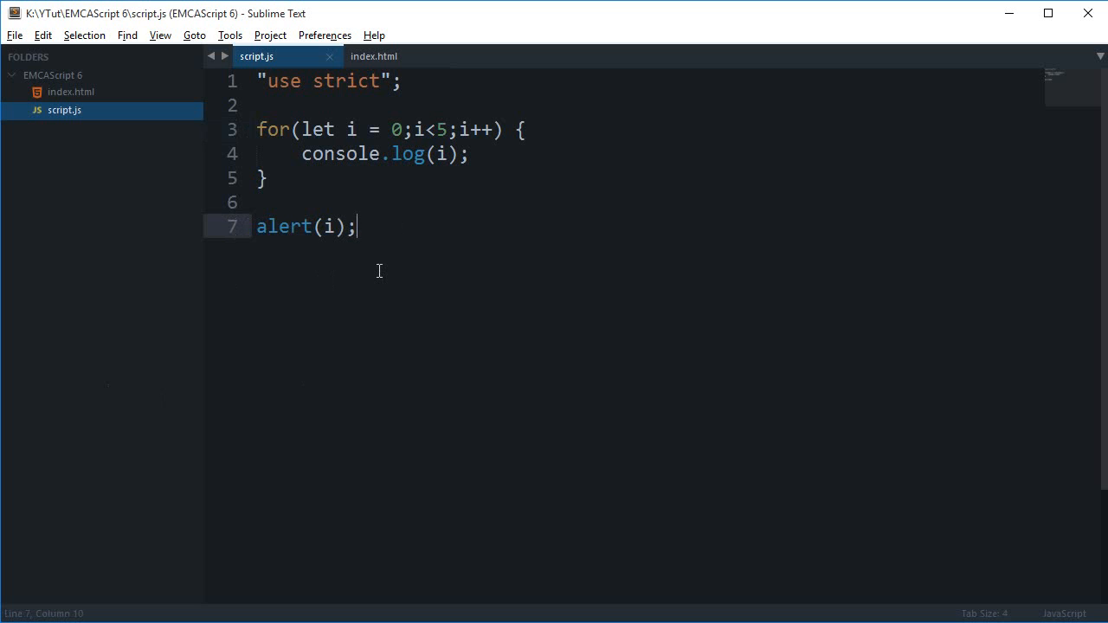
pyautogui.moveTo(401, 184)
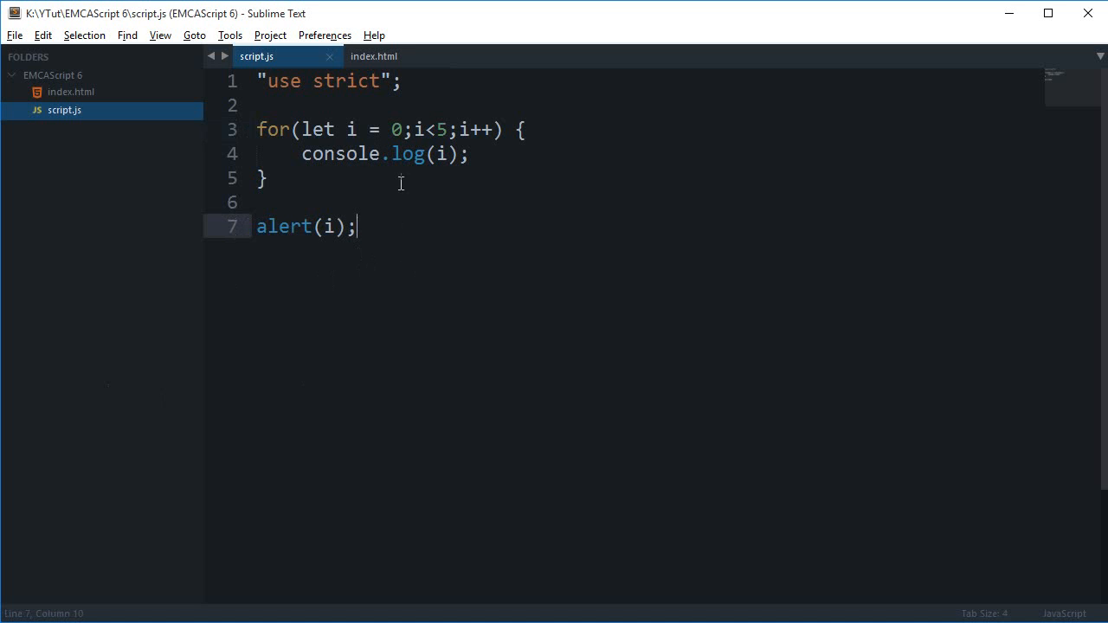
pyautogui.scroll(-3)
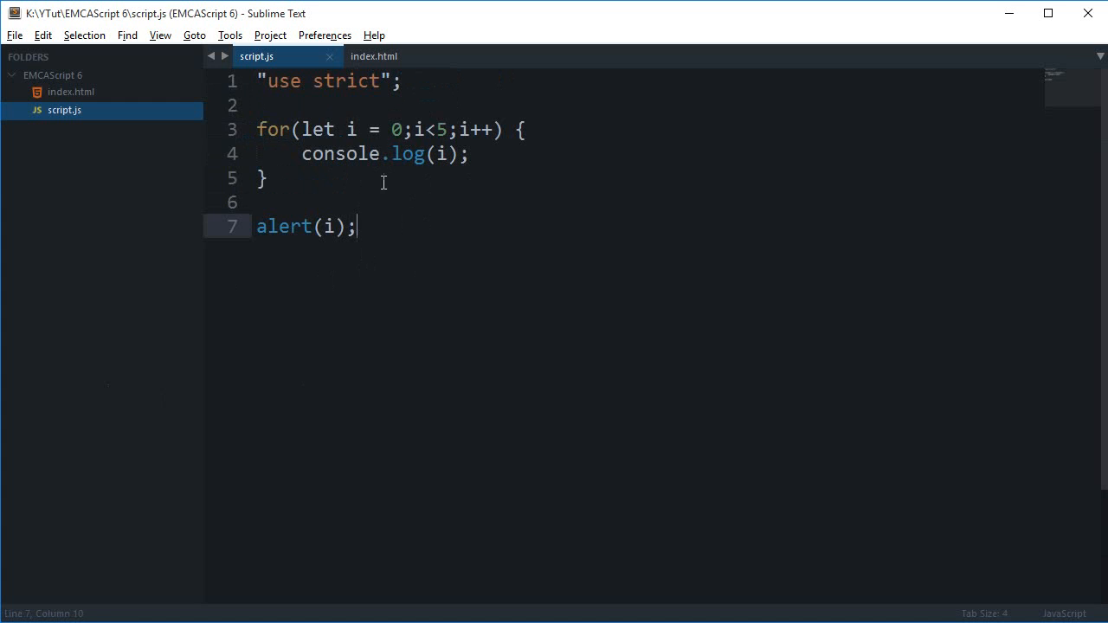
pyautogui.doubleClick(318, 128)
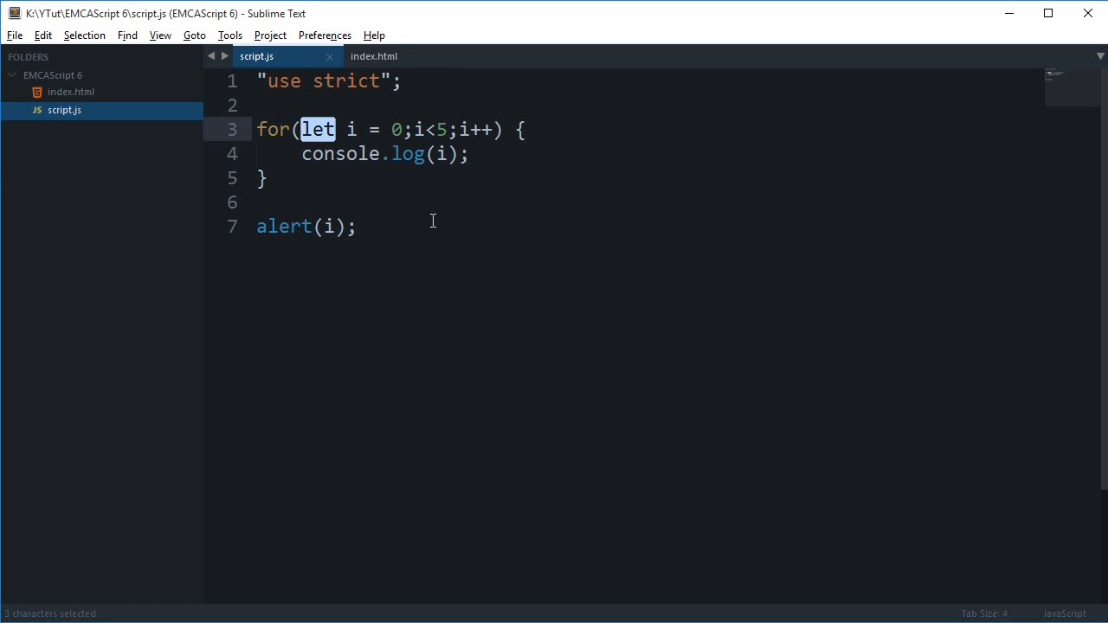
pyautogui.click(355, 225)
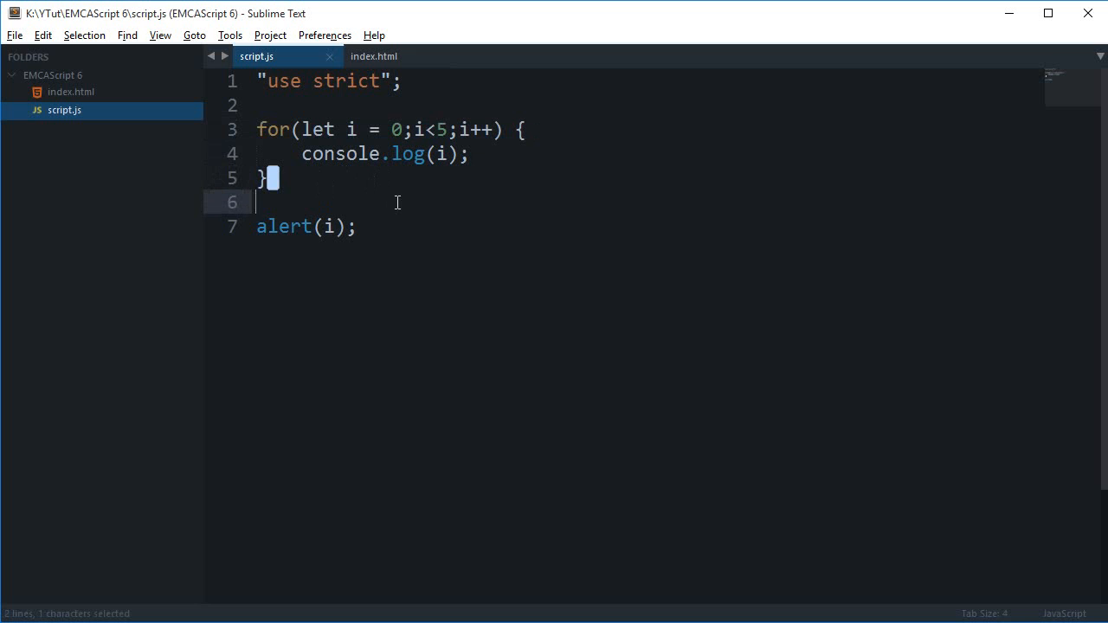
pyautogui.press('backspace')
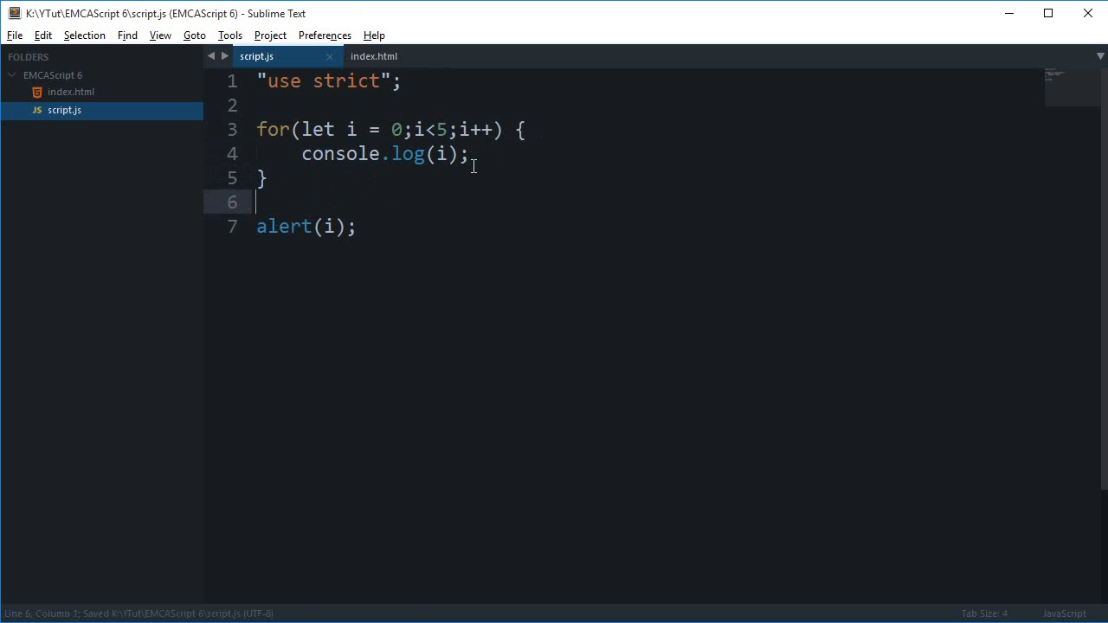
pyautogui.moveTo(450, 175)
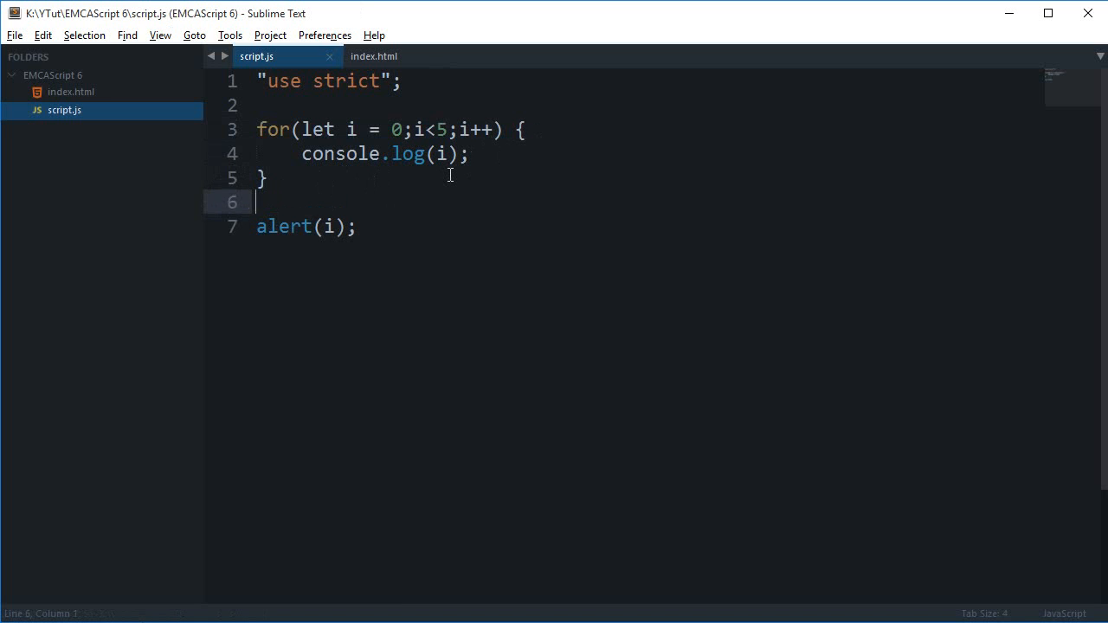